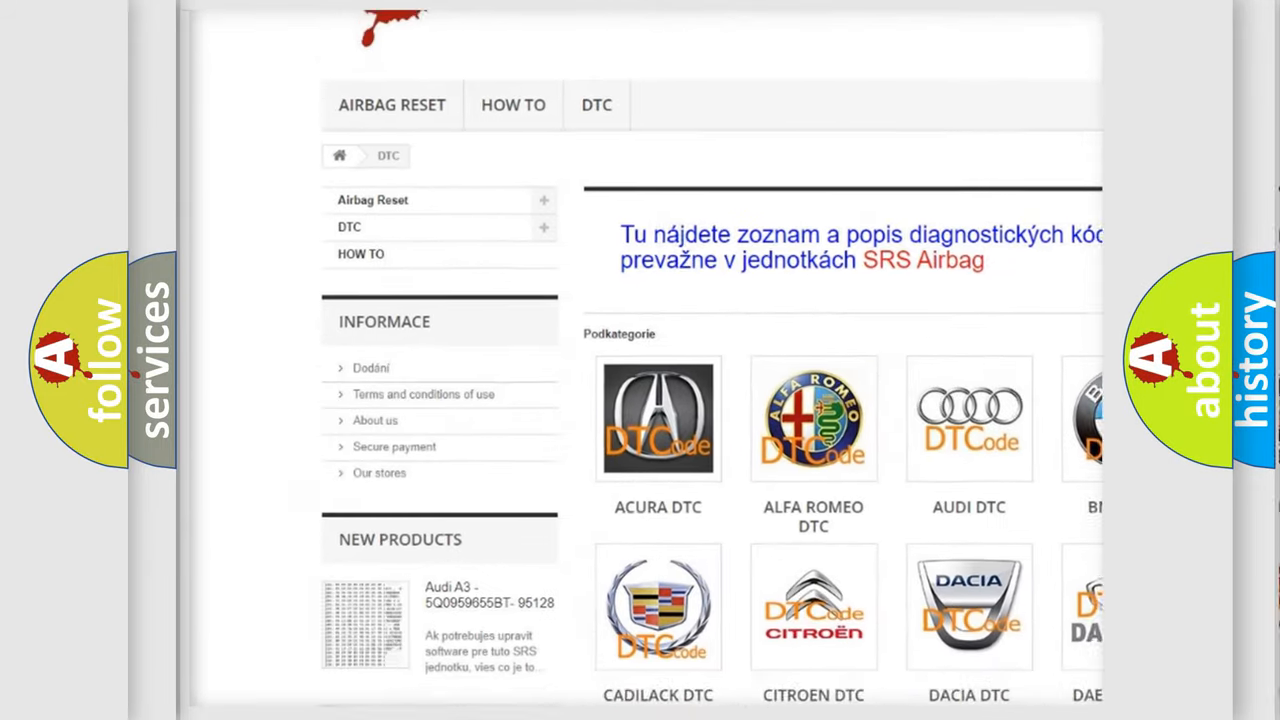
scroll(down, 3)
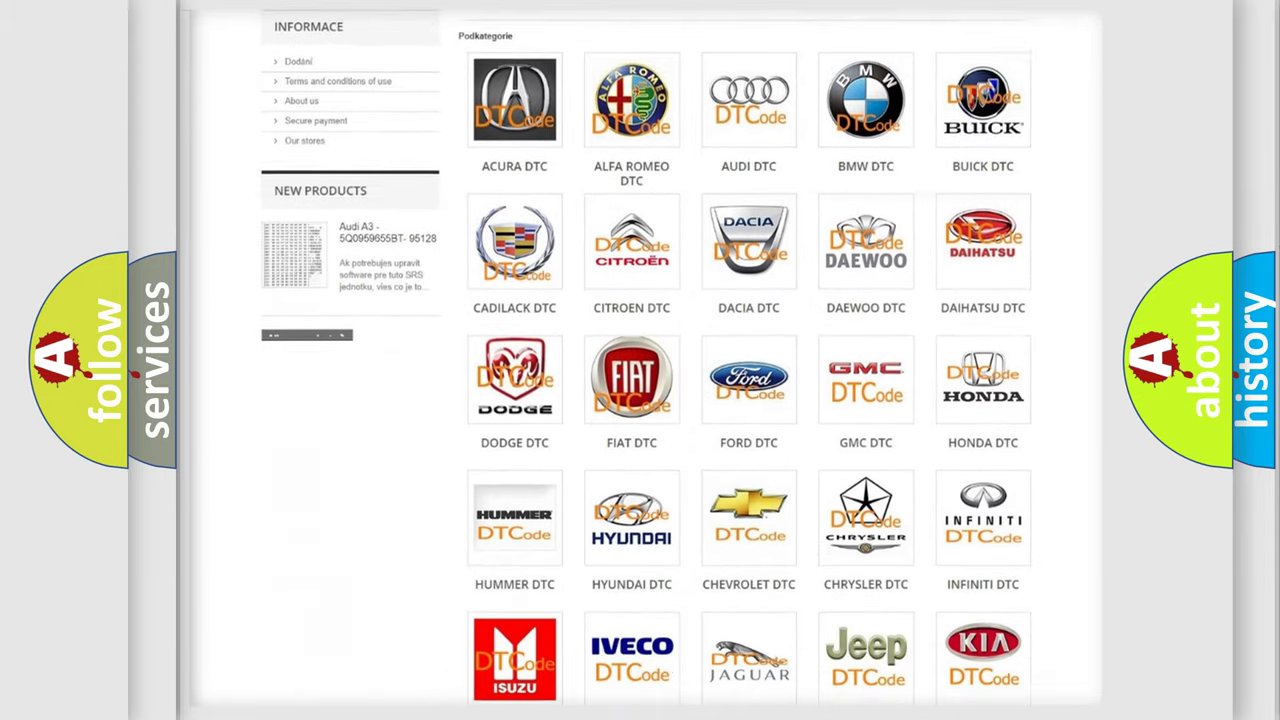
scroll(down, 3)
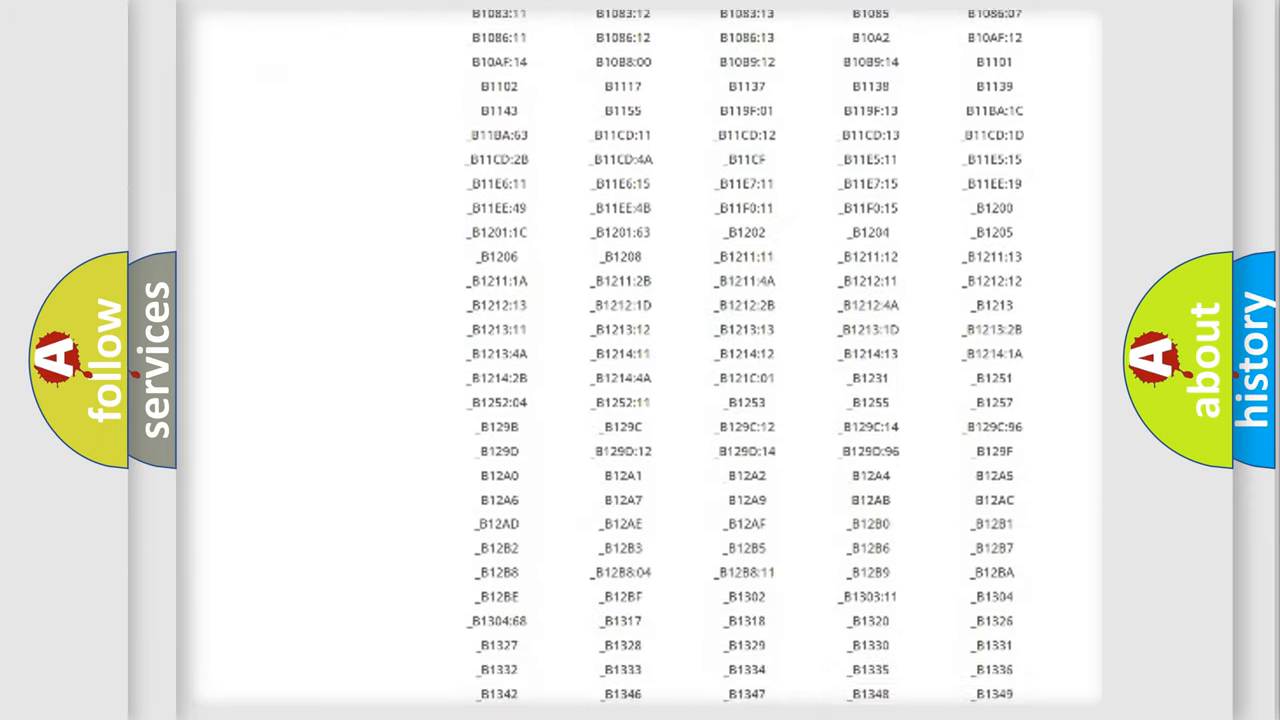
scroll(down, 3)
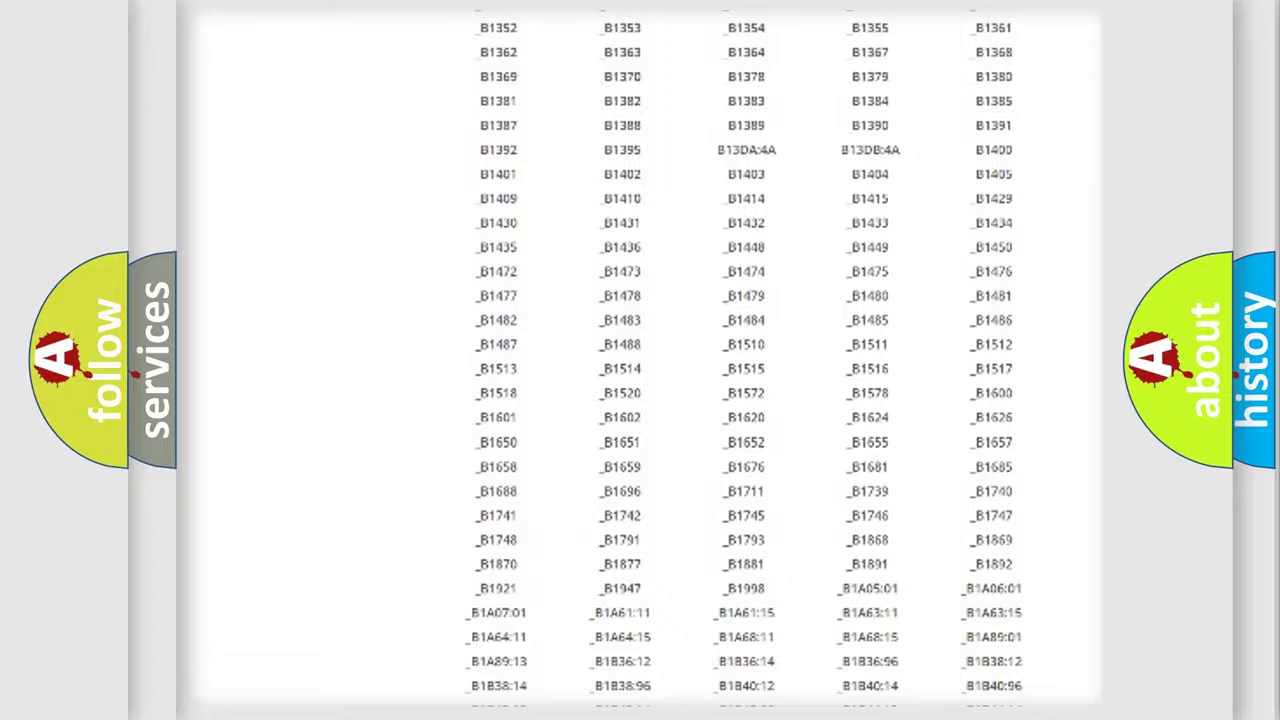